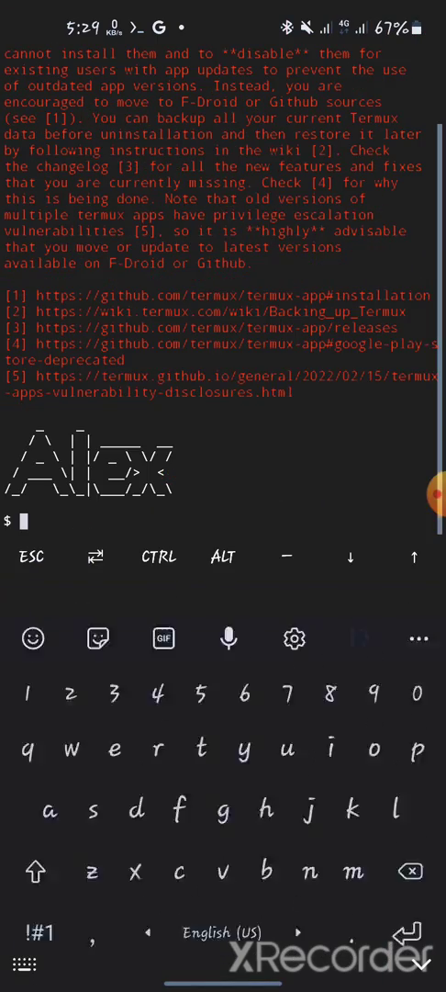
Clear the screen and install python and virtualenv, both reported already satisfied.
{"action": "type", "text": "clear"}
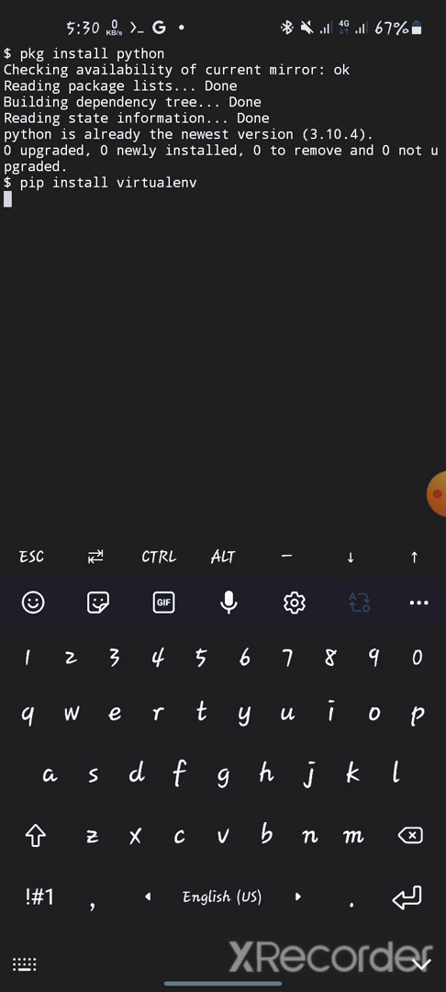
{"action": "key", "text": "Enter"}
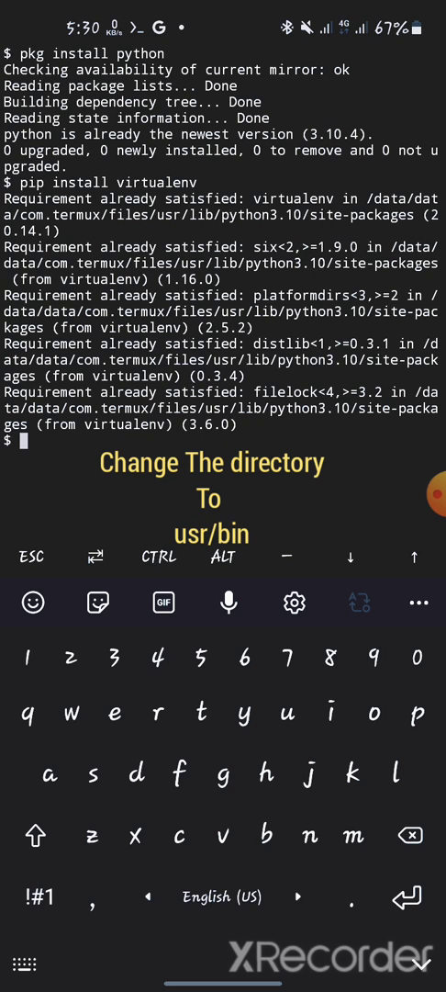
List and change directories from home up into usr and then into bin.
{"action": "type", "text": "ls"}
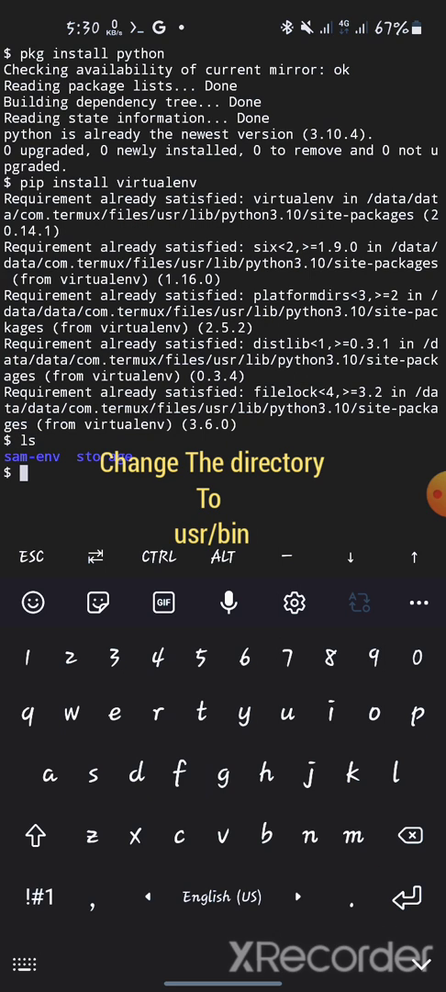
{"action": "type", "text": "cd .."}
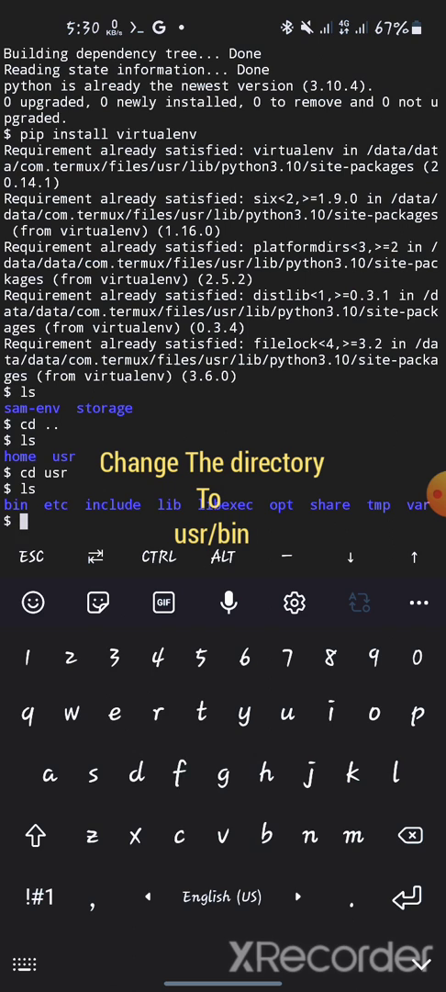
{"action": "type", "text": "cd bin"}
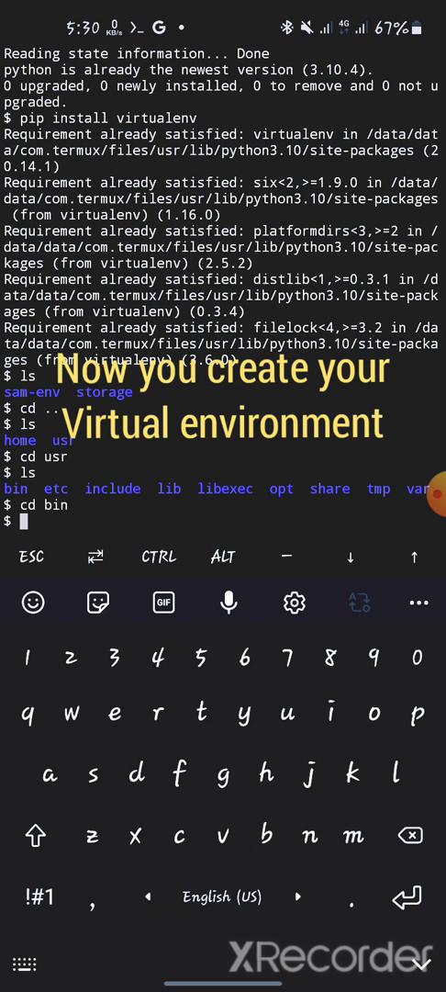
Run virtualenv alex-env to create the environment inside usr/bin.
{"action": "type", "text": "virtual"}
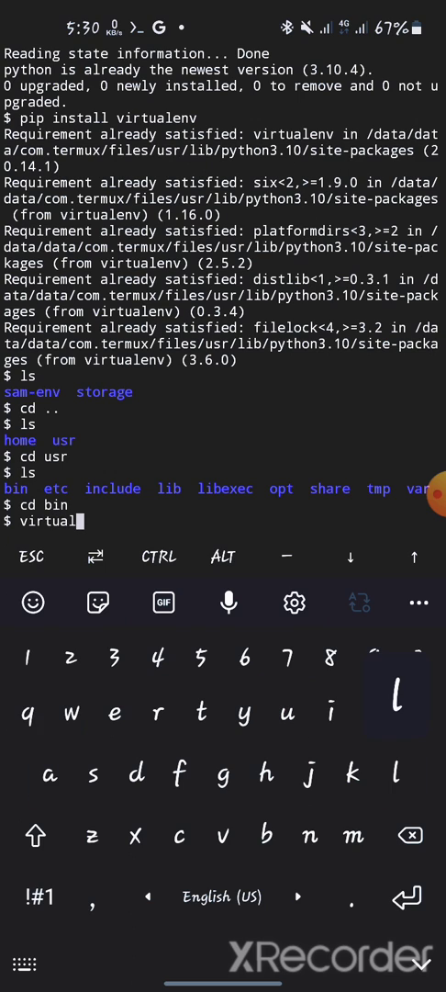
{"action": "type", "text": "env"}
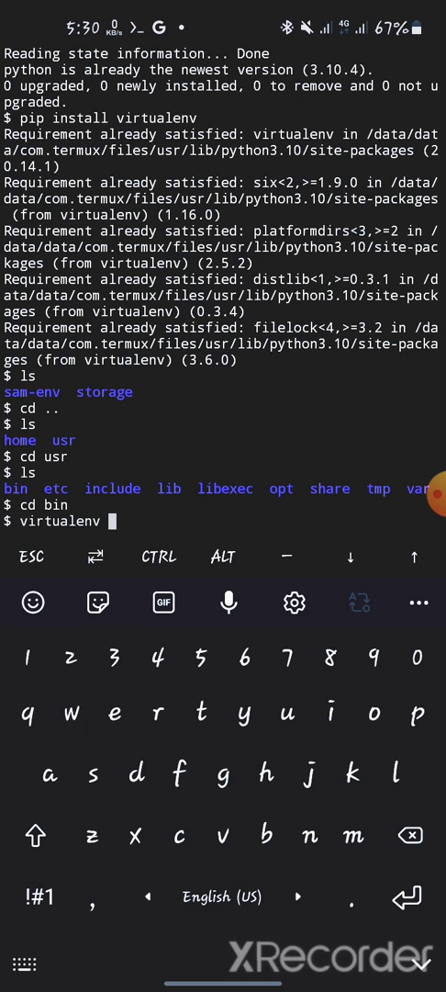
{"action": "type", "text": "any"}
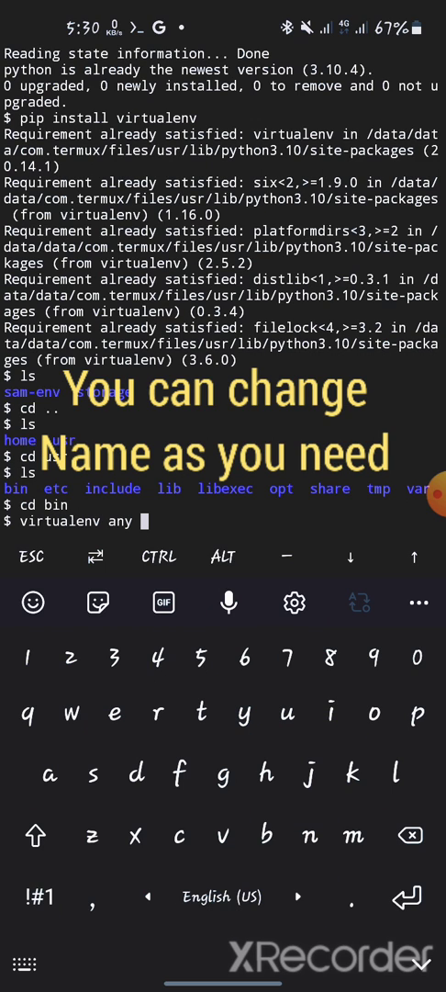
{"action": "type", "text": "name"}
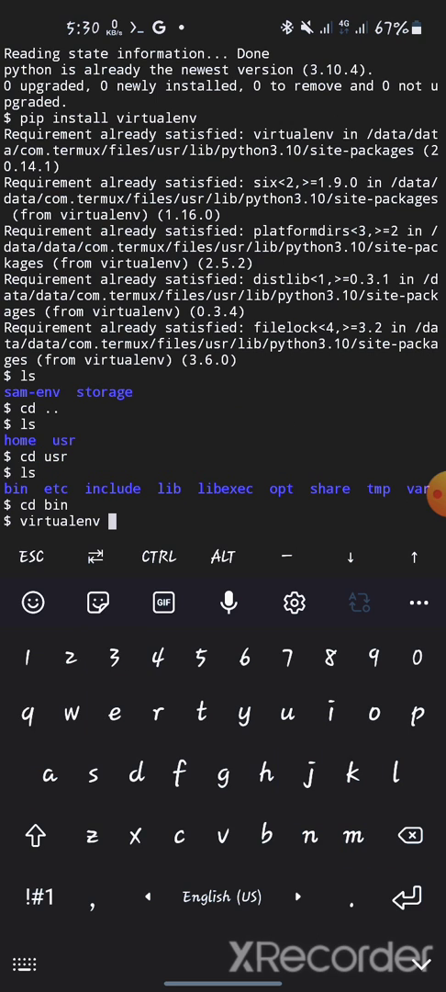
{"action": "type", "text": "alex"}
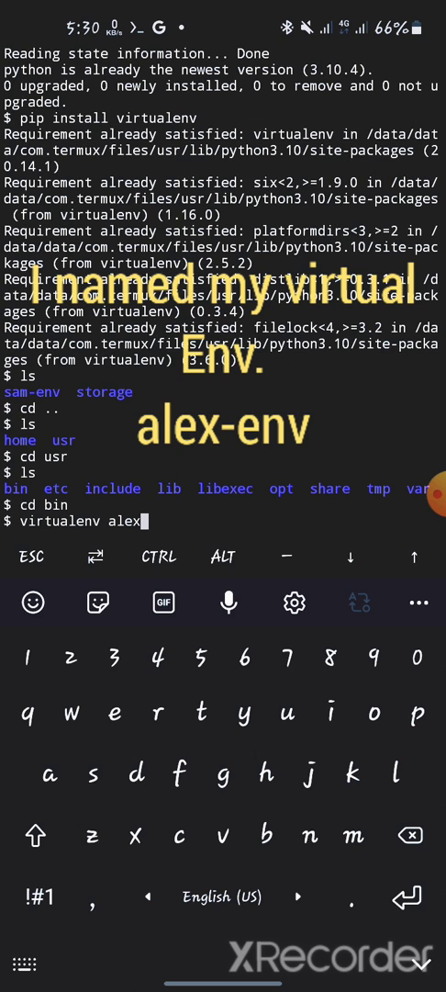
{"action": "type", "text": "-env"}
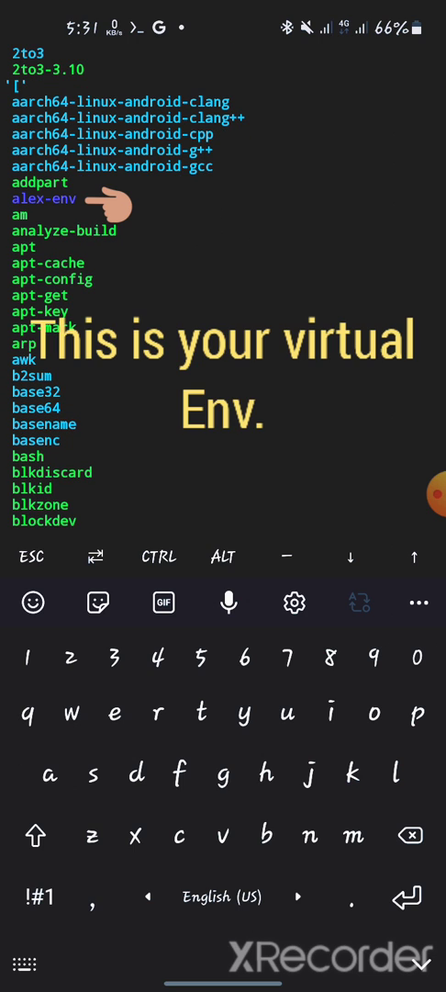
List the bin folder and scroll to find alex-env among its entries.
{"action": "double_click", "coordinate": [35, 182]}
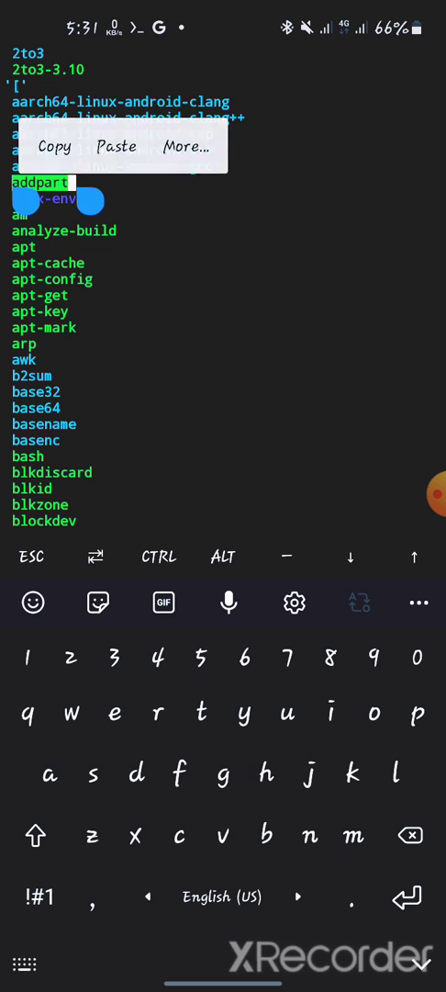
{"action": "scroll", "scroll_direction": "down", "scroll_amount": 3}
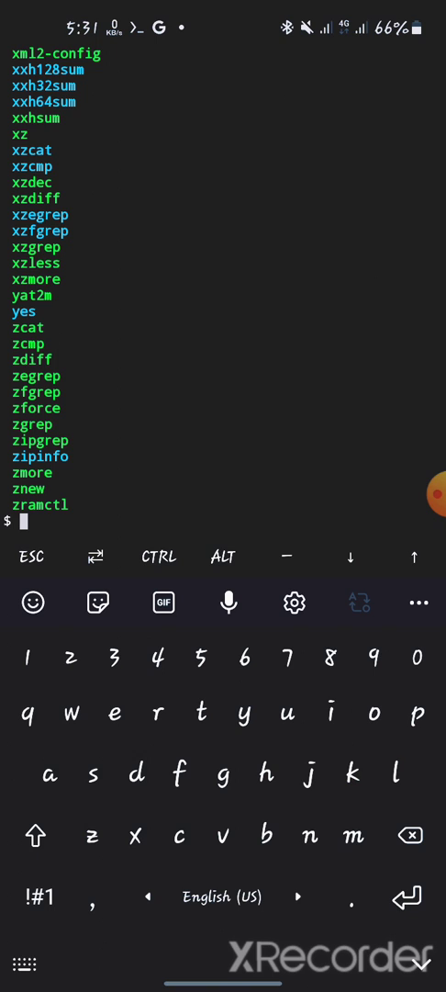
Attempt /alex-env/bin/activate, which fails with 'No such file or directory'.
{"action": "left_click", "coordinate": [37, 896]}
{"action": "type", "text": "/"}
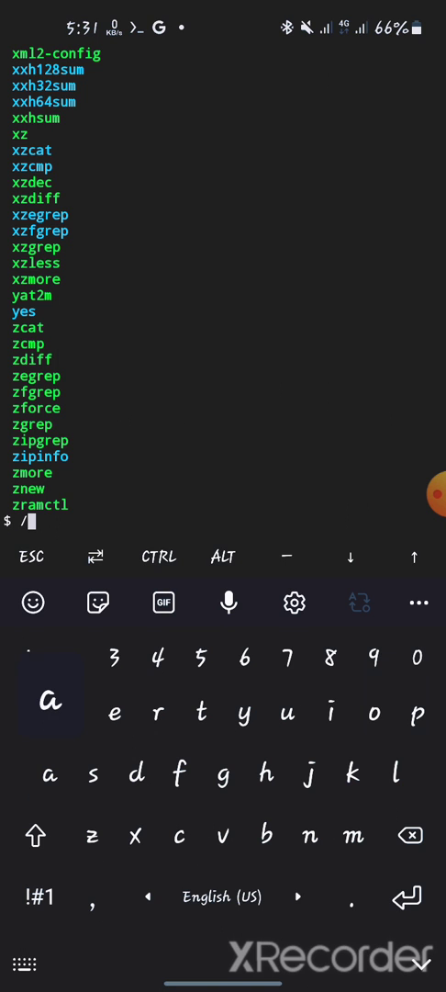
{"action": "type", "text": "alex-env/"}
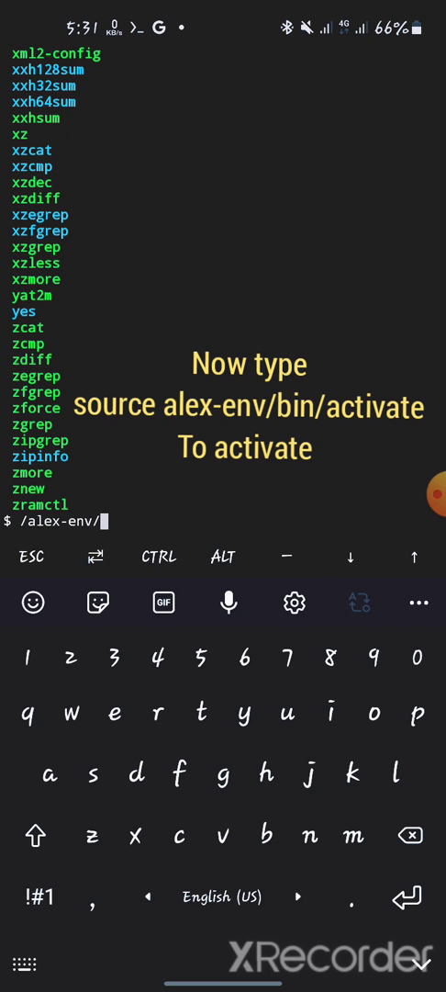
{"action": "type", "text": "bin/activate"}
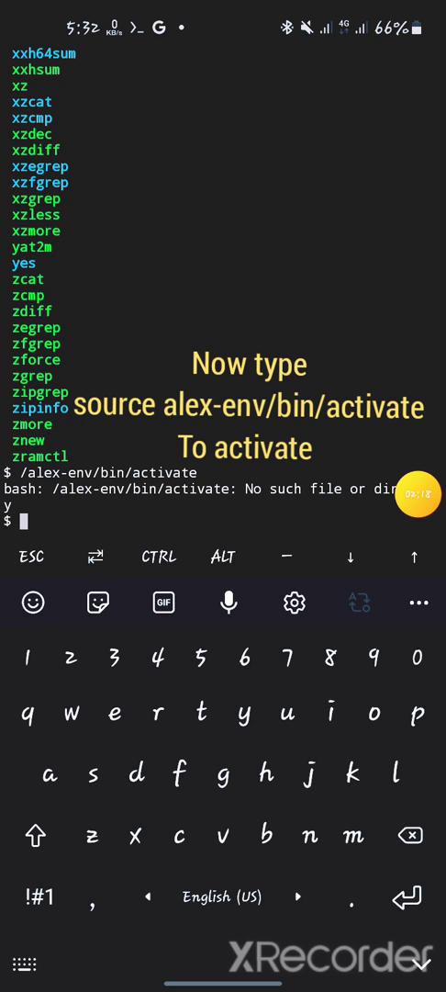
Run source alex-env/bin/activate so the prompt shows (alex-env).
{"action": "type", "text": "source"}
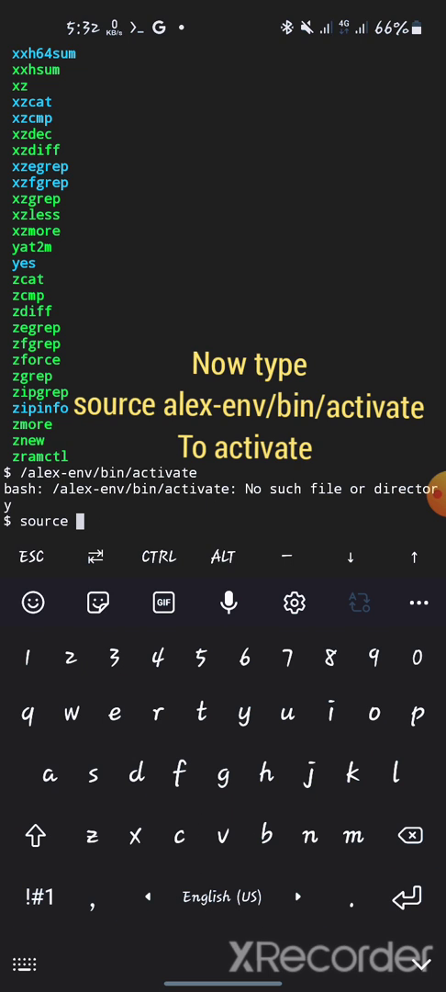
{"action": "type", "text": "alex-env"}
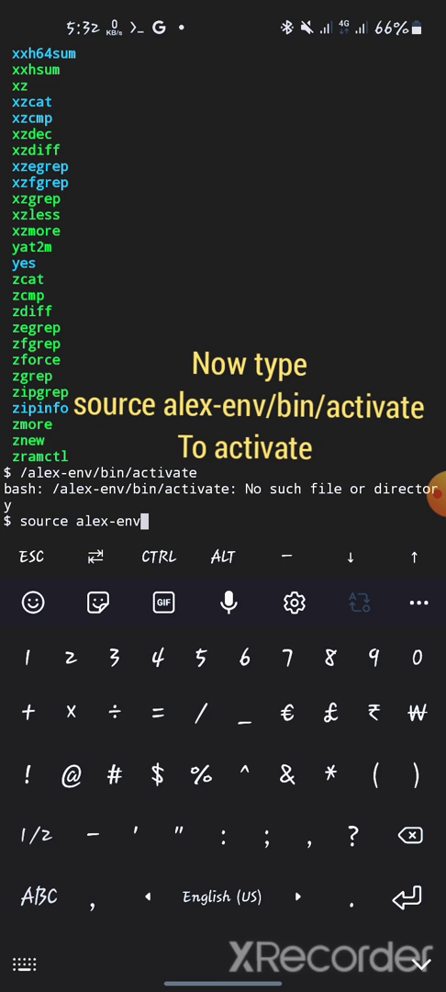
{"action": "type", "text": "/bin/activat"}
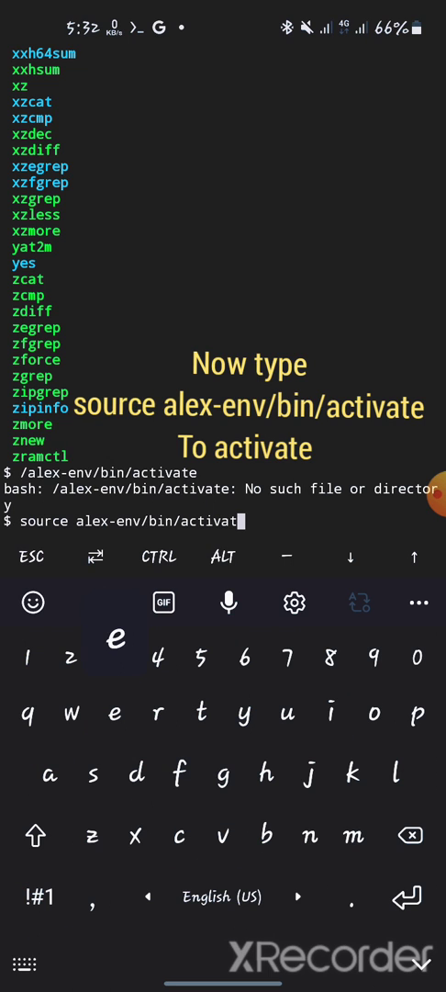
{"action": "key", "text": "Enter"}
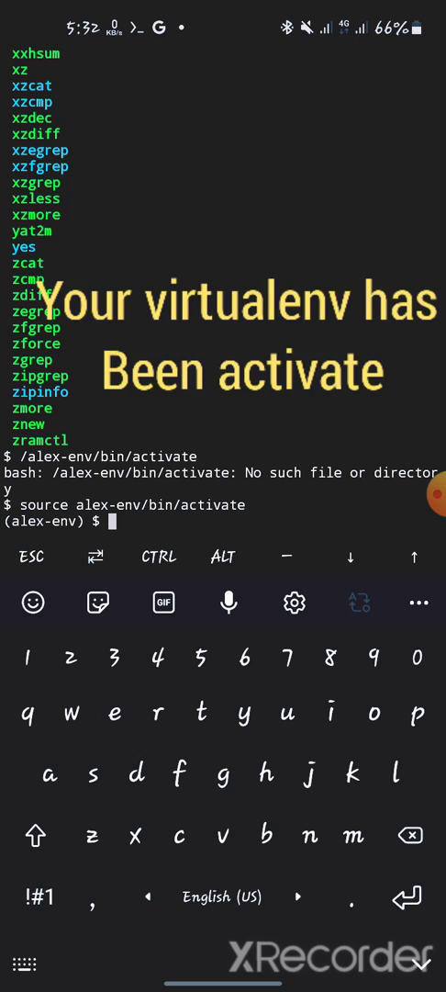
Run deactivate to drop the (alex-env) prefix, then begin typing figlet.
{"action": "left_click", "coordinate": [202, 713]}
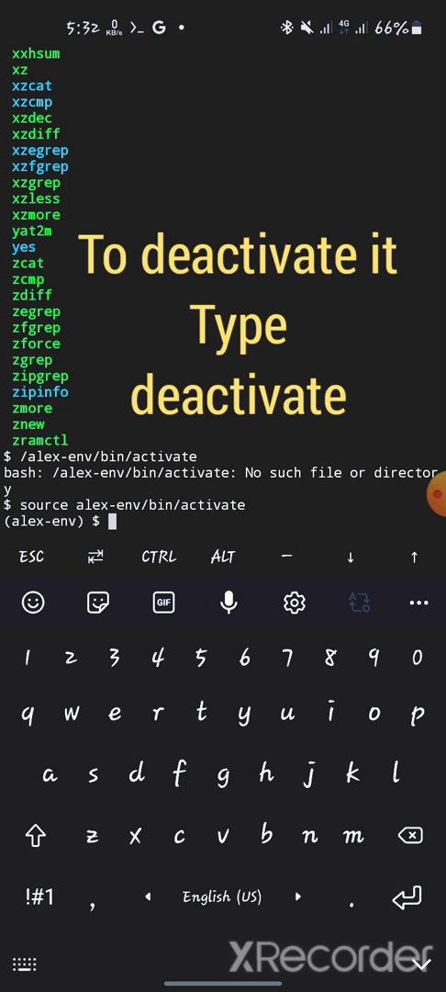
{"action": "type", "text": "deact"}
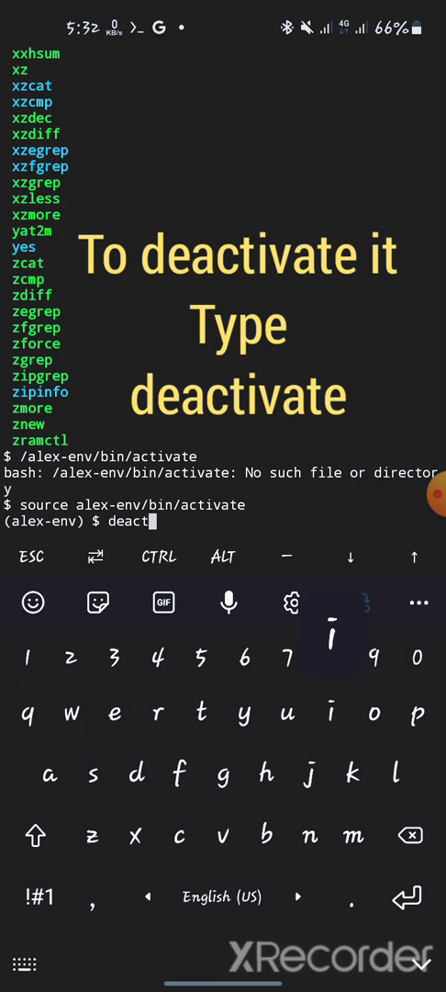
{"action": "type", "text": "ivate"}
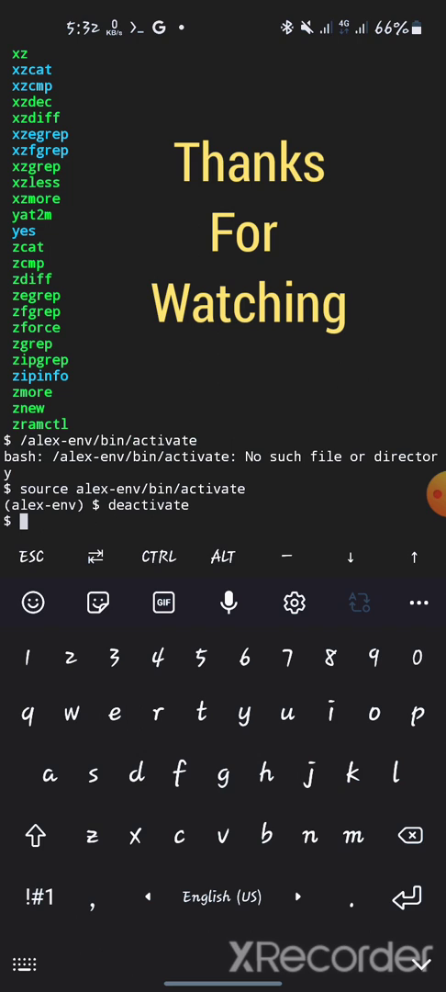
{"action": "type", "text": "figlet"}
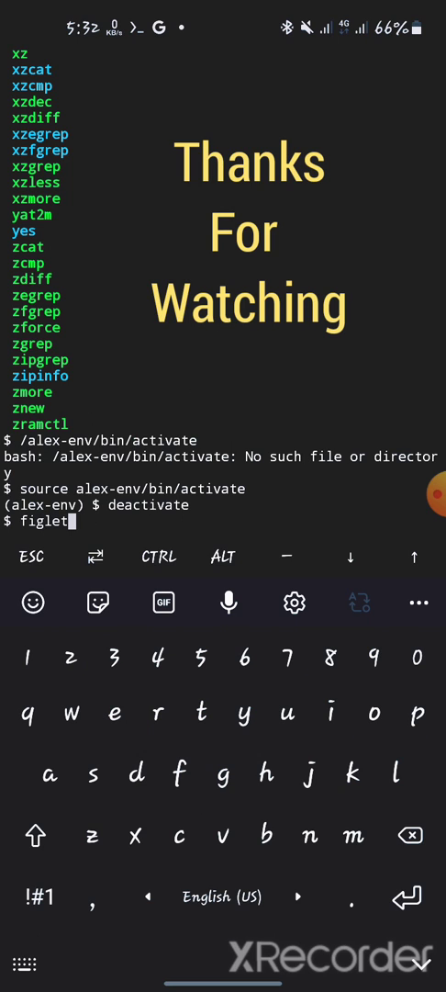